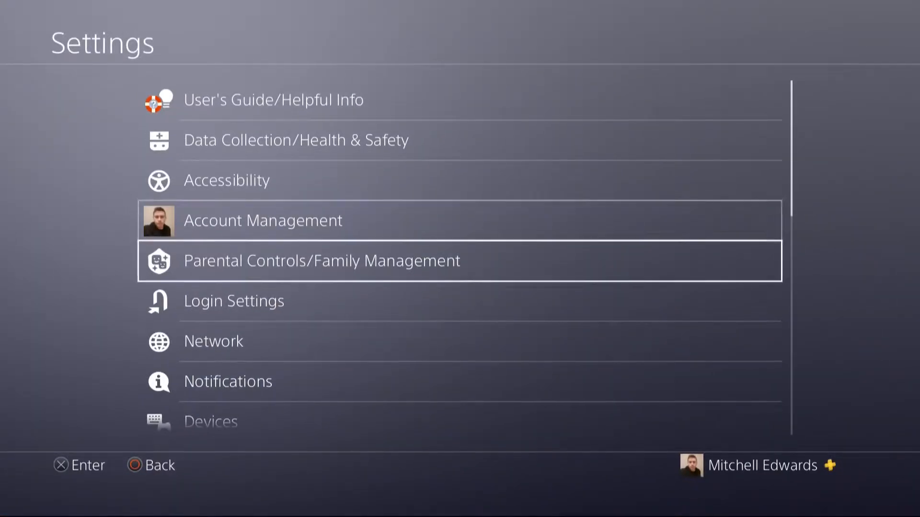
{"action": "scroll", "scroll_direction": "down", "scroll_amount": 3}
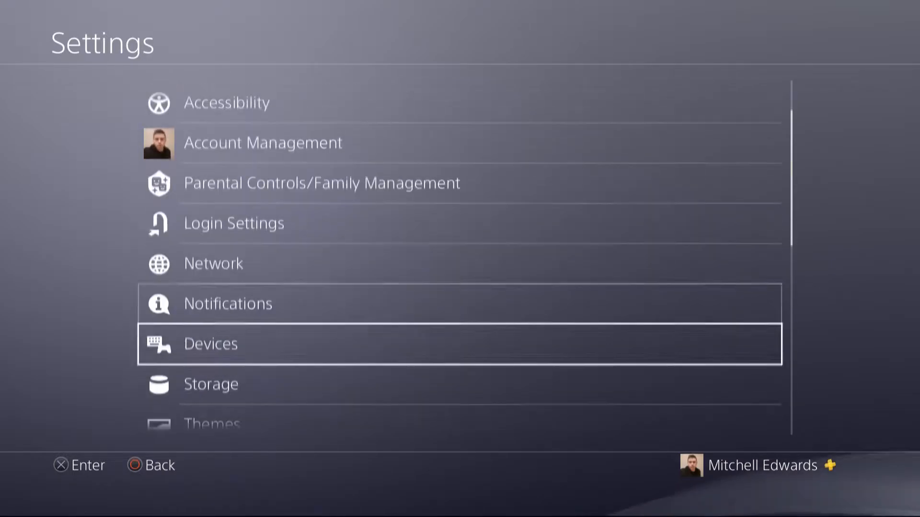
{"action": "scroll", "scroll_direction": "down", "scroll_amount": 3}
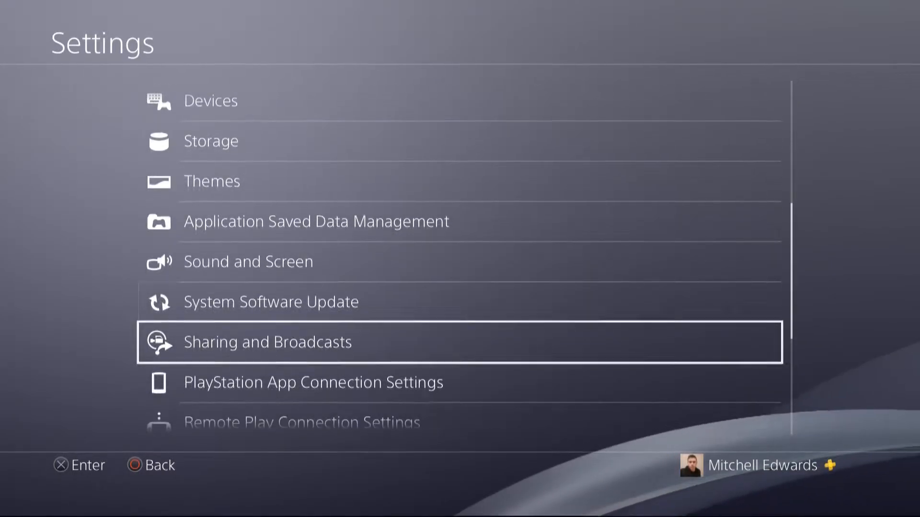
{"action": "scroll", "scroll_direction": "down", "scroll_amount": 3}
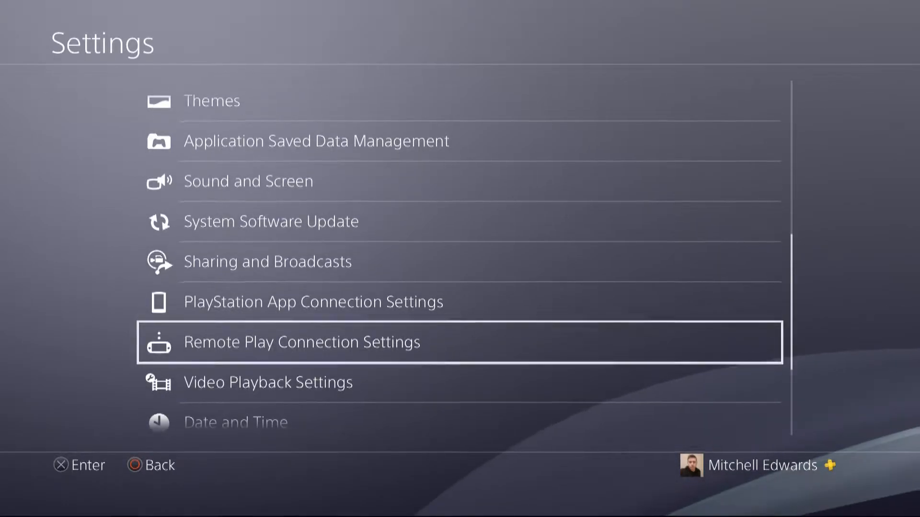
{"action": "scroll", "scroll_direction": "down", "scroll_amount": 3}
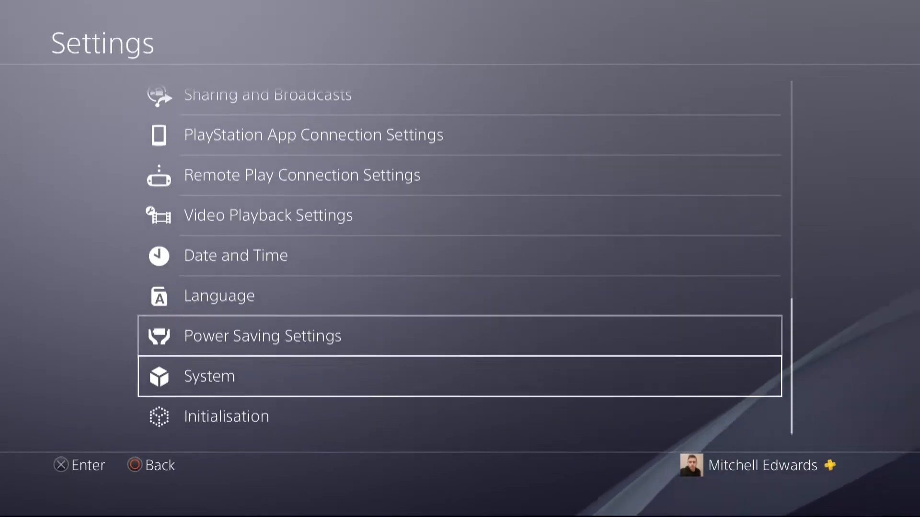
{"action": "left_click", "coordinate": [208, 375]}
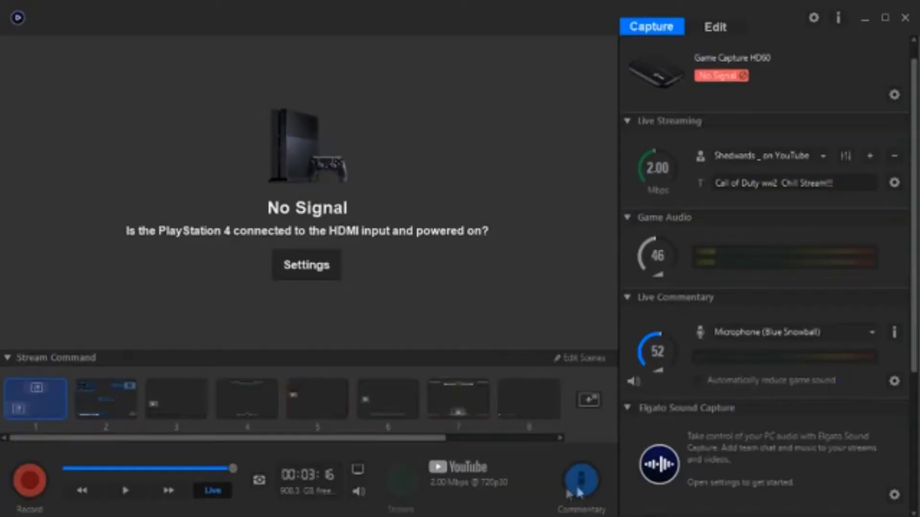
{"action": "mouse_move", "coordinate": [539, 443]}
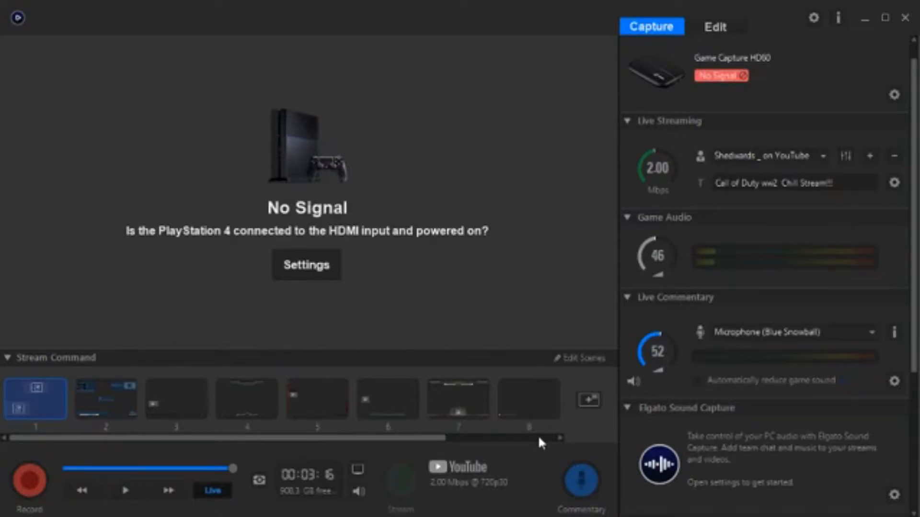
{"action": "mouse_move", "coordinate": [518, 453]}
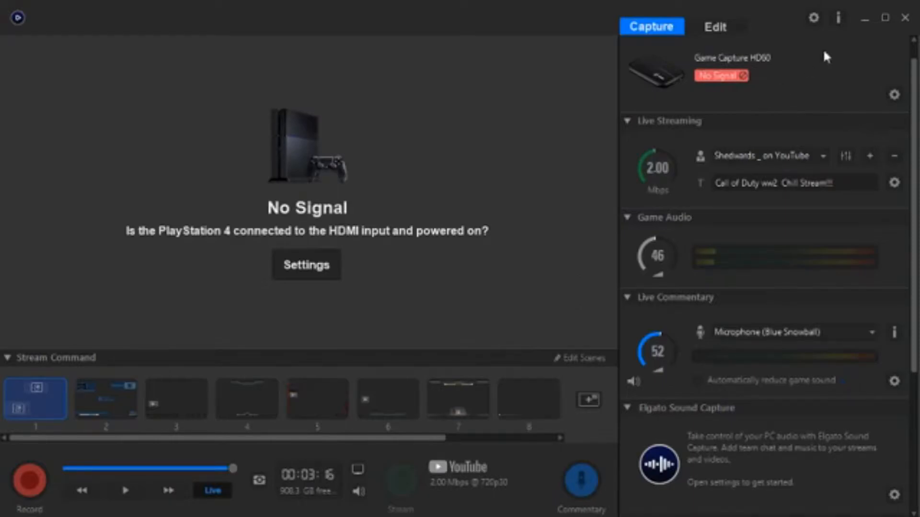
{"action": "mouse_move", "coordinate": [842, 100]}
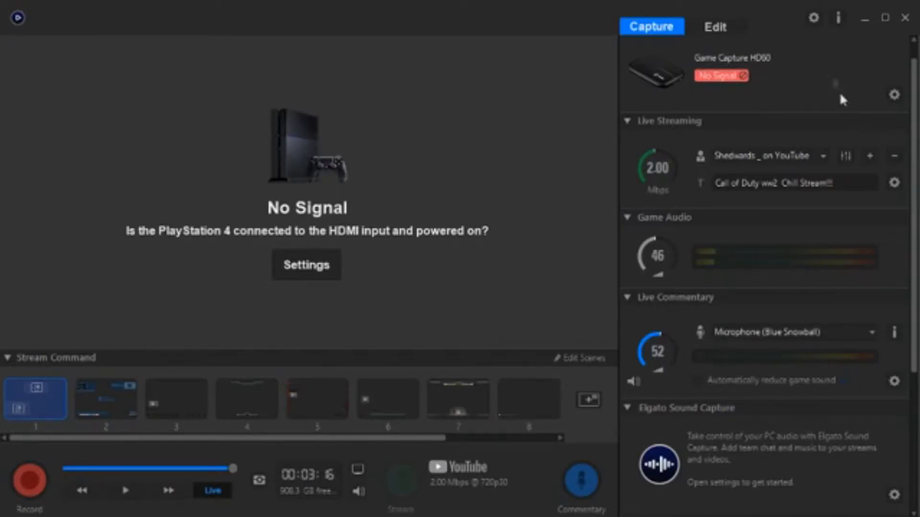
{"action": "mouse_move", "coordinate": [871, 160]}
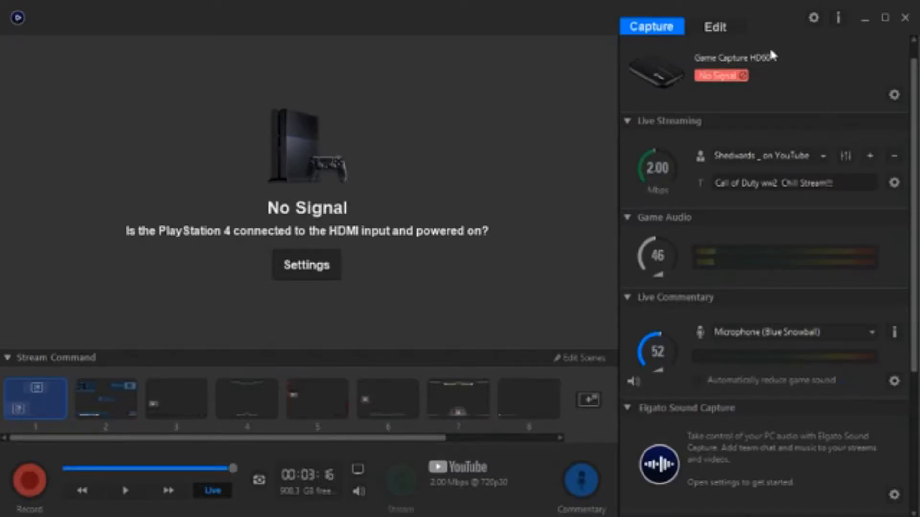
{"action": "mouse_move", "coordinate": [812, 31]}
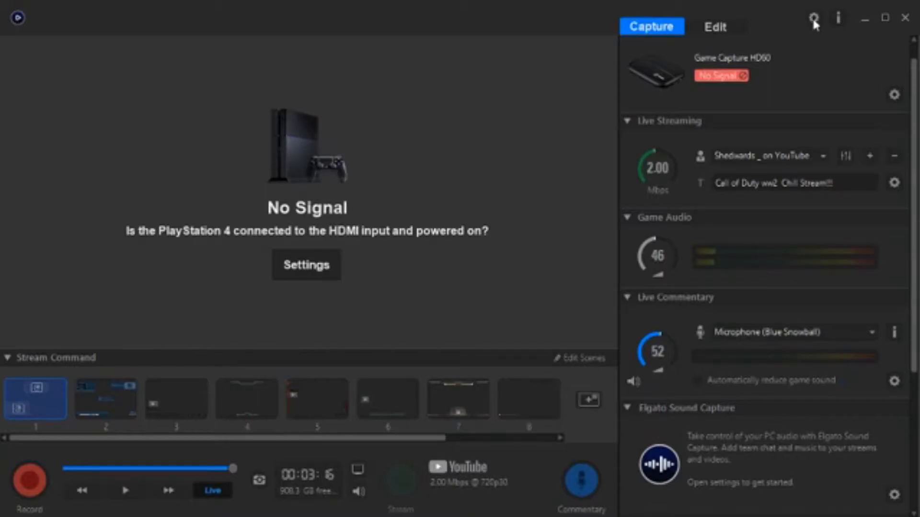
{"action": "mouse_move", "coordinate": [814, 22]}
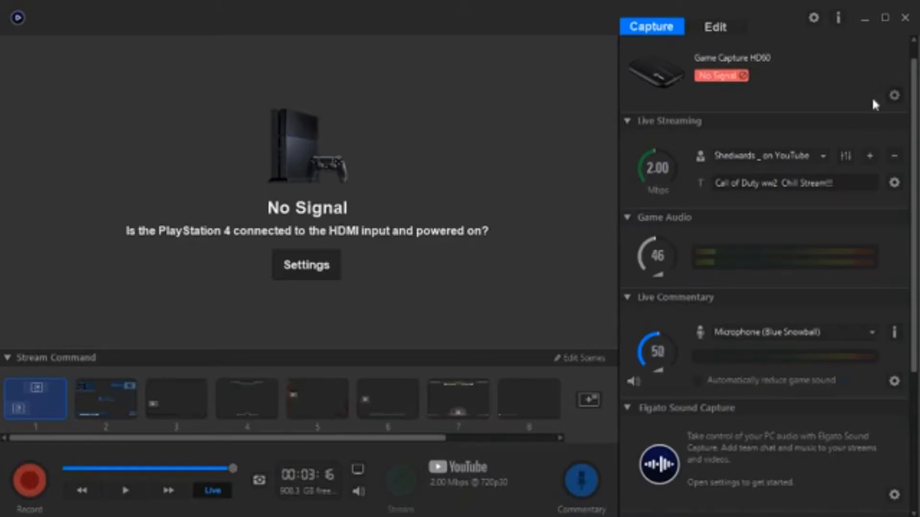
{"action": "mouse_move", "coordinate": [639, 42]}
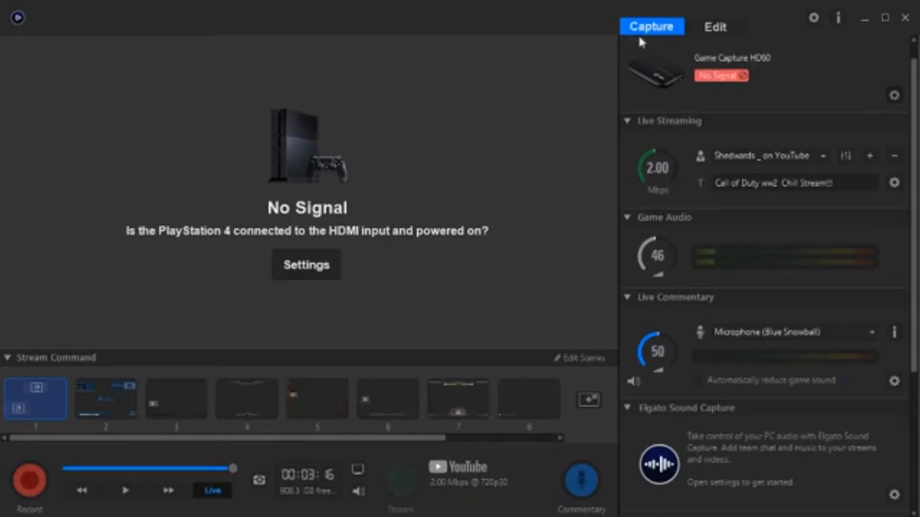
{"action": "mouse_move", "coordinate": [878, 83]}
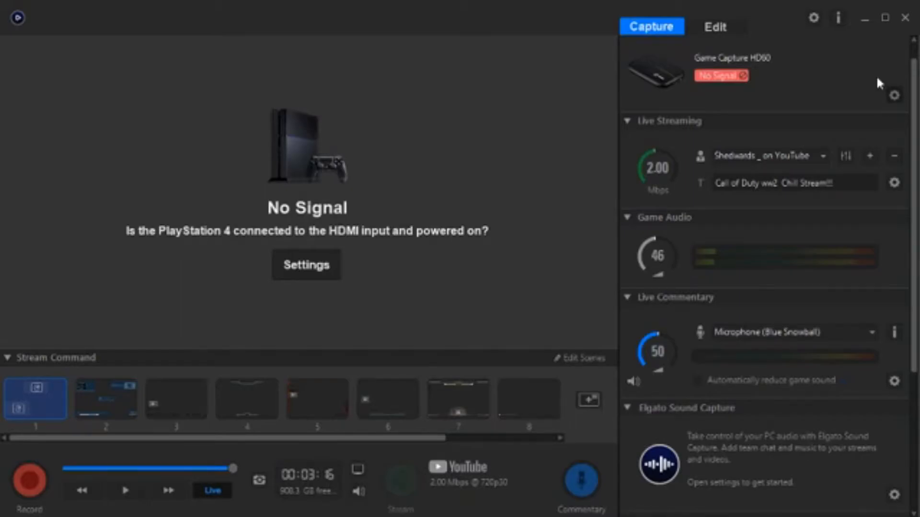
{"action": "mouse_move", "coordinate": [485, 181]}
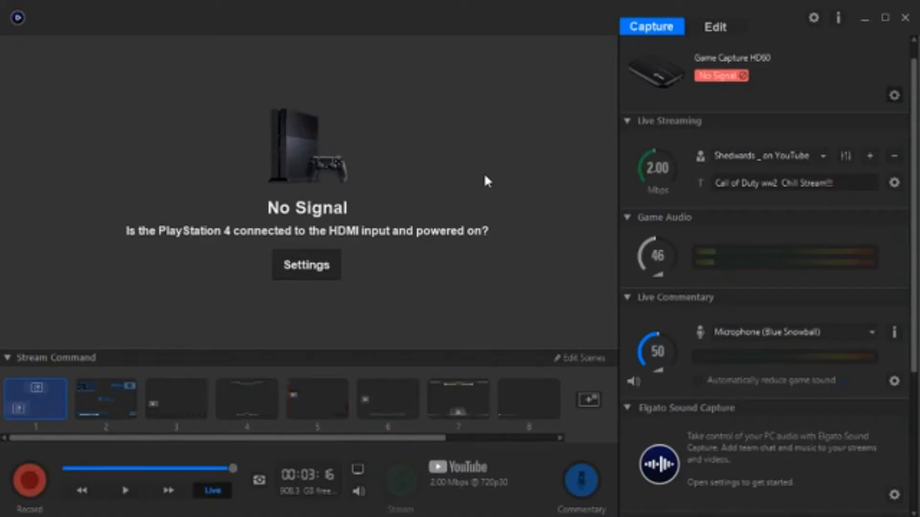
{"action": "mouse_move", "coordinate": [563, 240]}
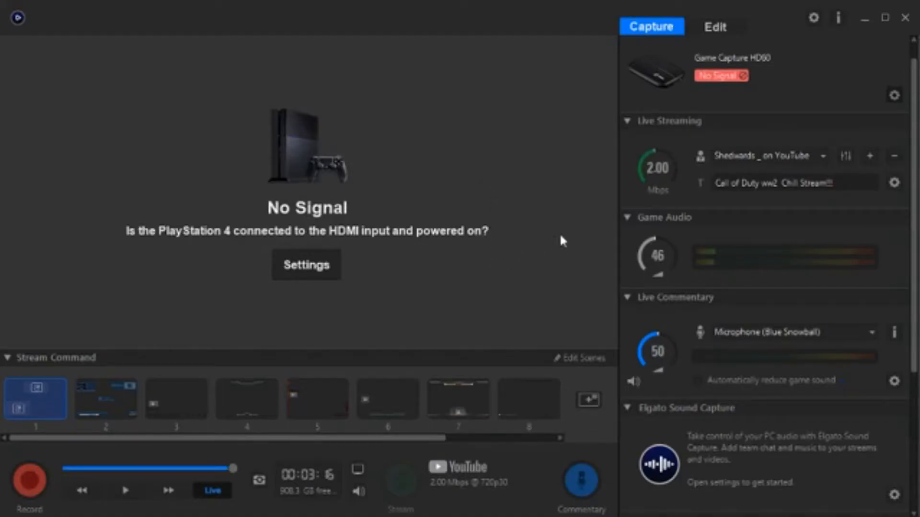
{"action": "mouse_move", "coordinate": [564, 240]}
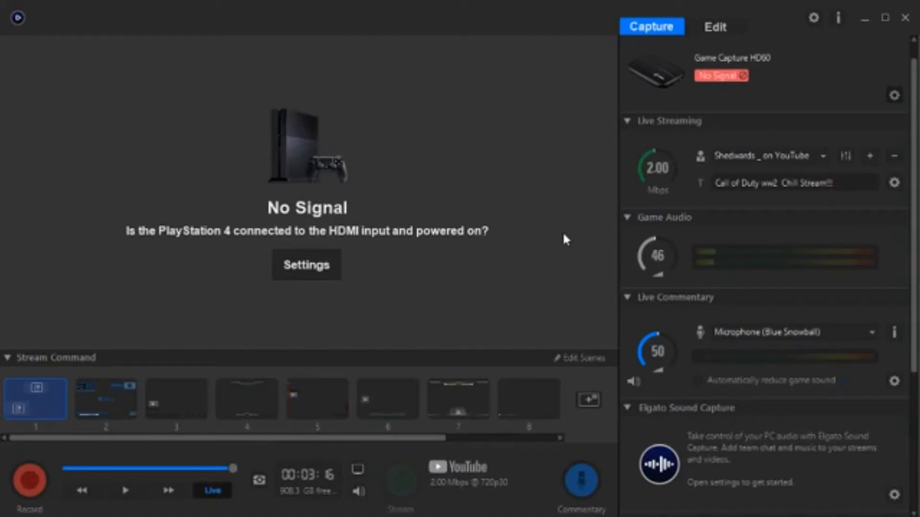
{"action": "mouse_move", "coordinate": [659, 66]}
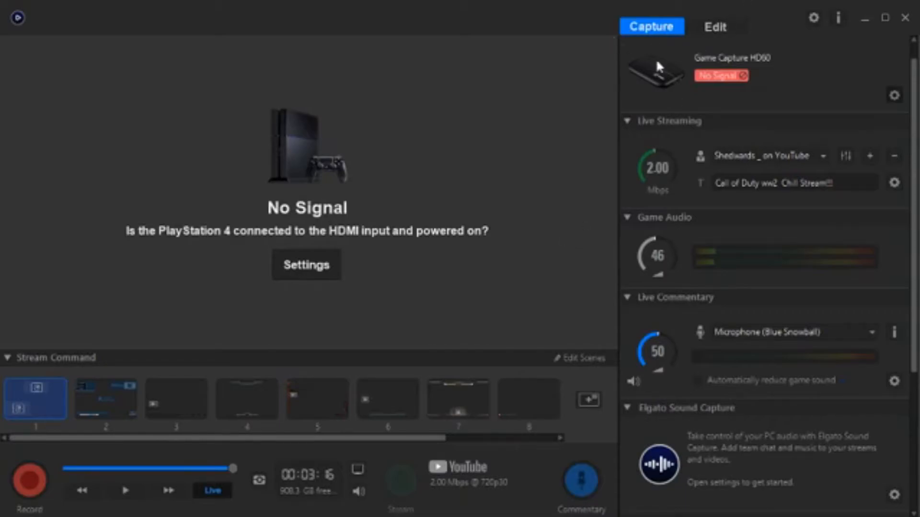
{"action": "mouse_move", "coordinate": [659, 46]}
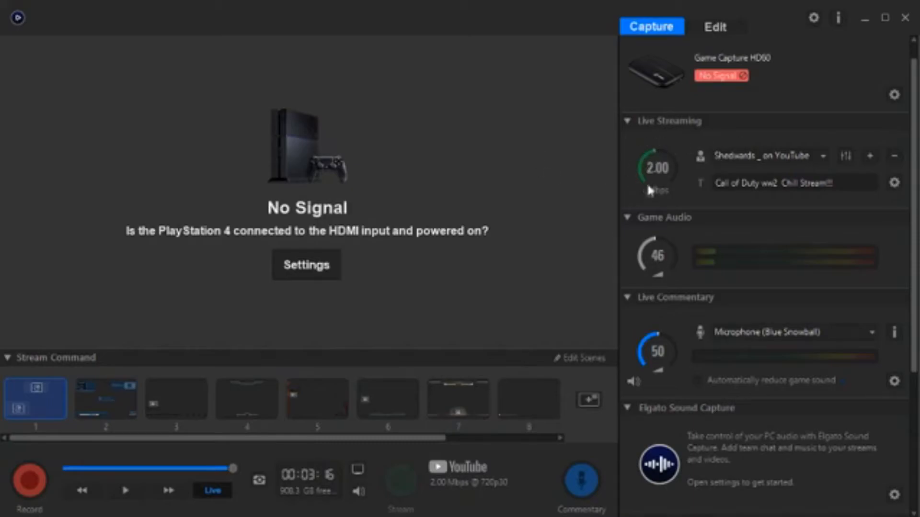
{"action": "mouse_move", "coordinate": [668, 197]}
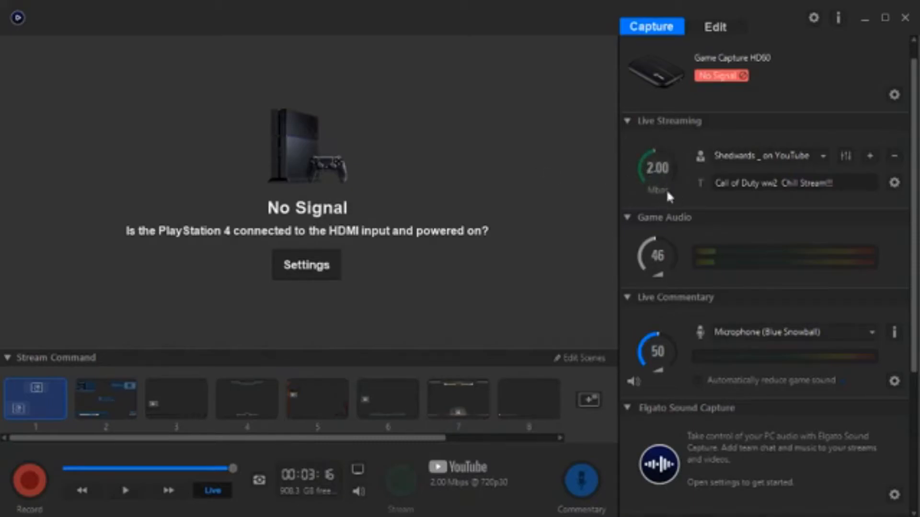
{"action": "mouse_move", "coordinate": [656, 175]}
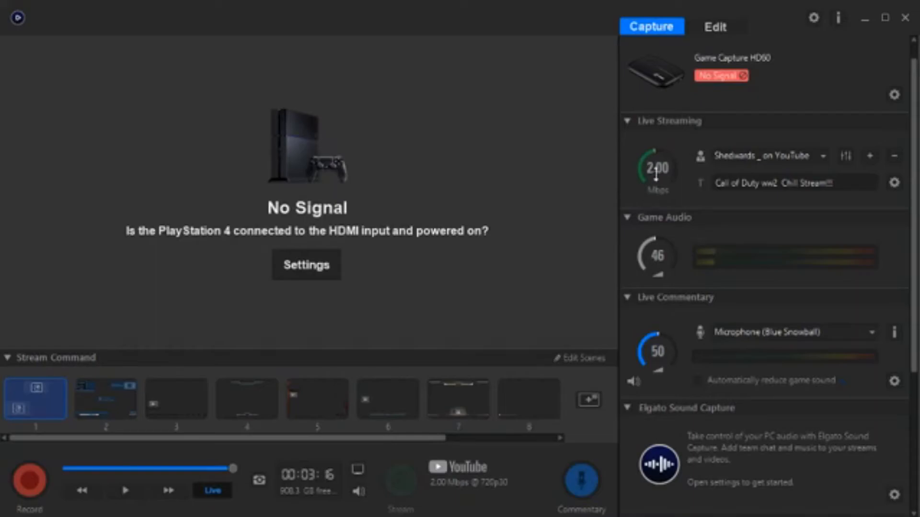
{"action": "mouse_move", "coordinate": [690, 246]}
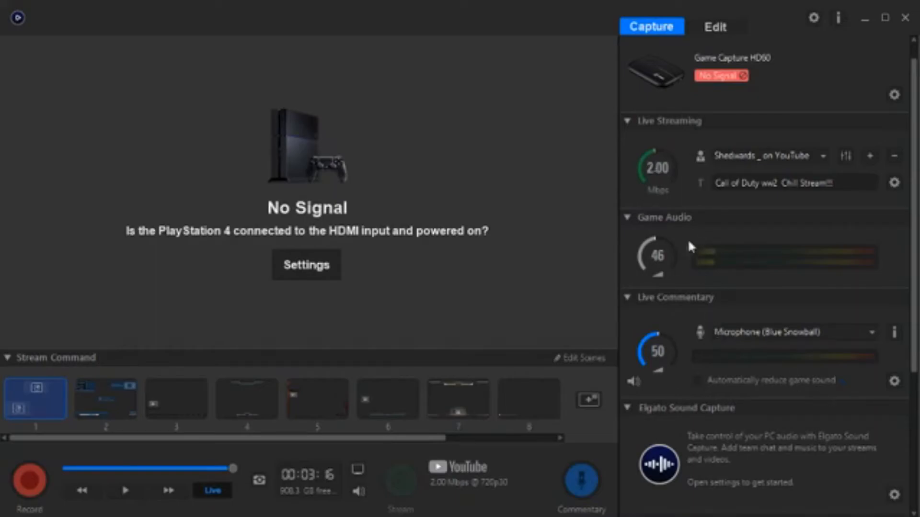
{"action": "mouse_move", "coordinate": [708, 354]}
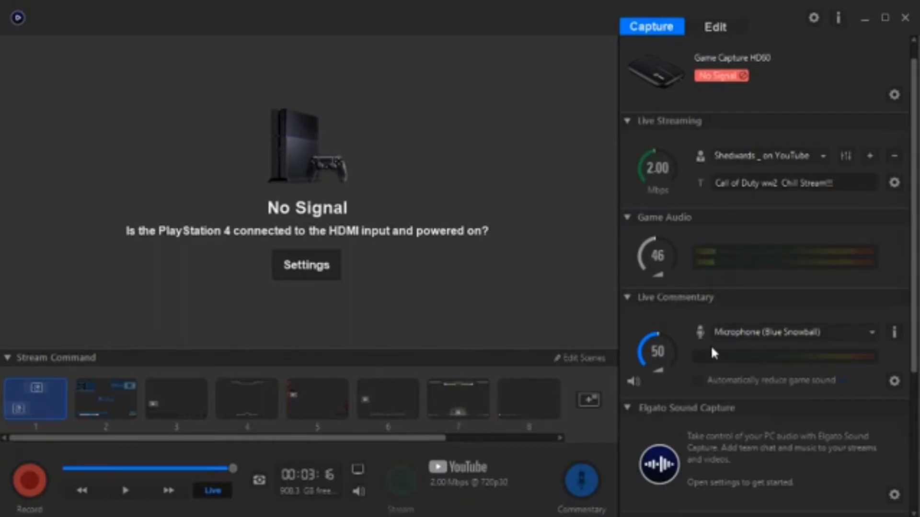
{"action": "mouse_move", "coordinate": [710, 321]}
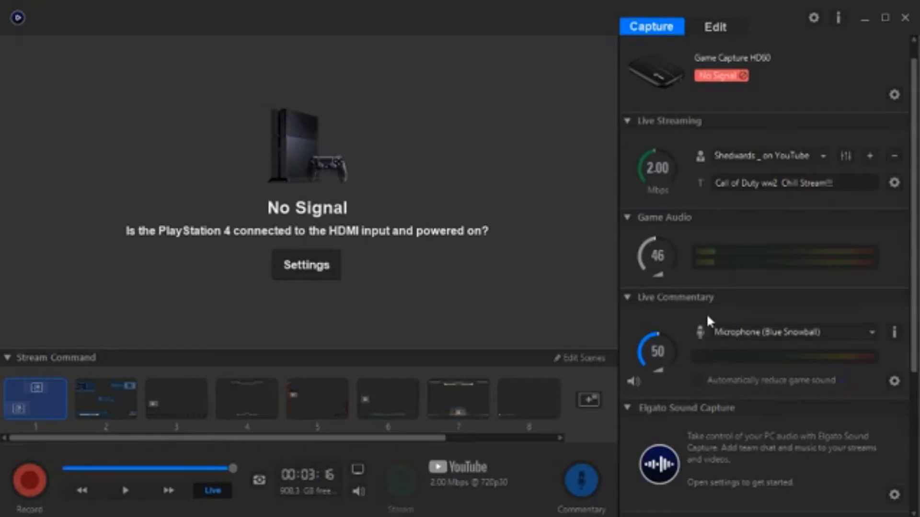
{"action": "mouse_move", "coordinate": [842, 359]}
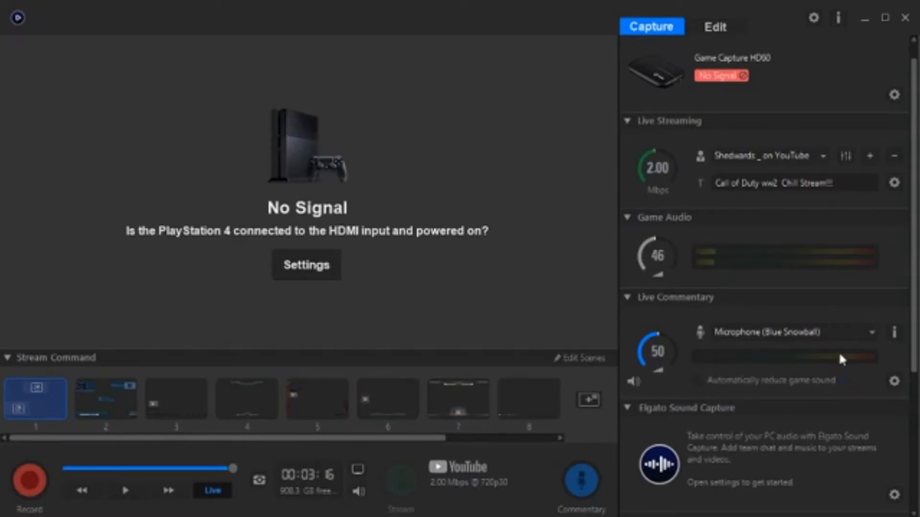
{"action": "mouse_move", "coordinate": [871, 346]}
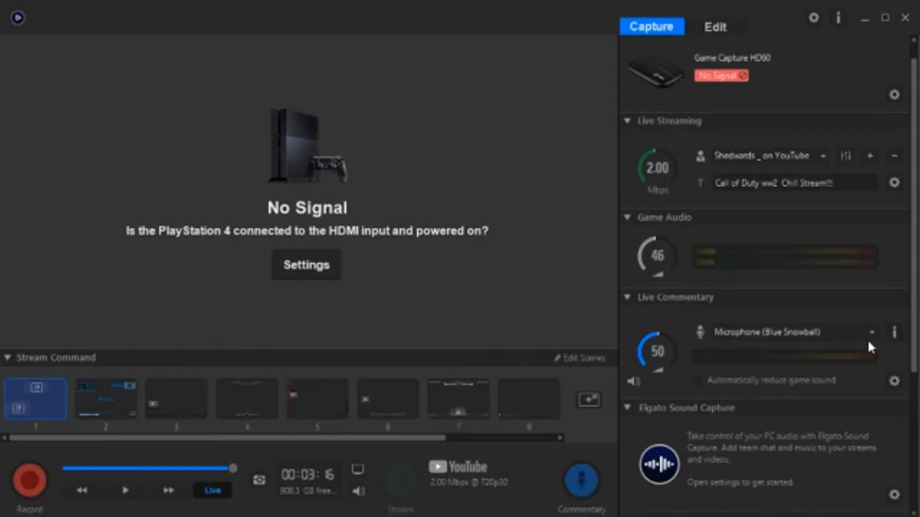
{"action": "mouse_move", "coordinate": [857, 342]}
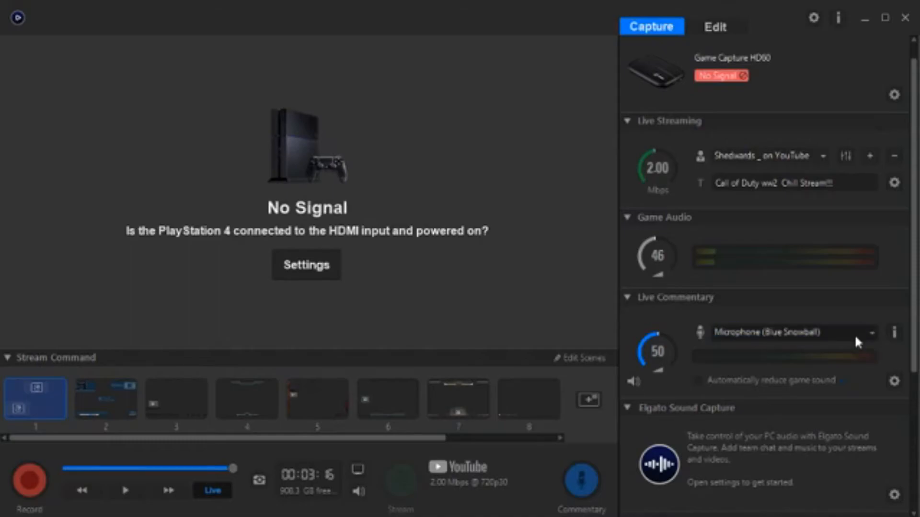
{"action": "mouse_move", "coordinate": [868, 313]}
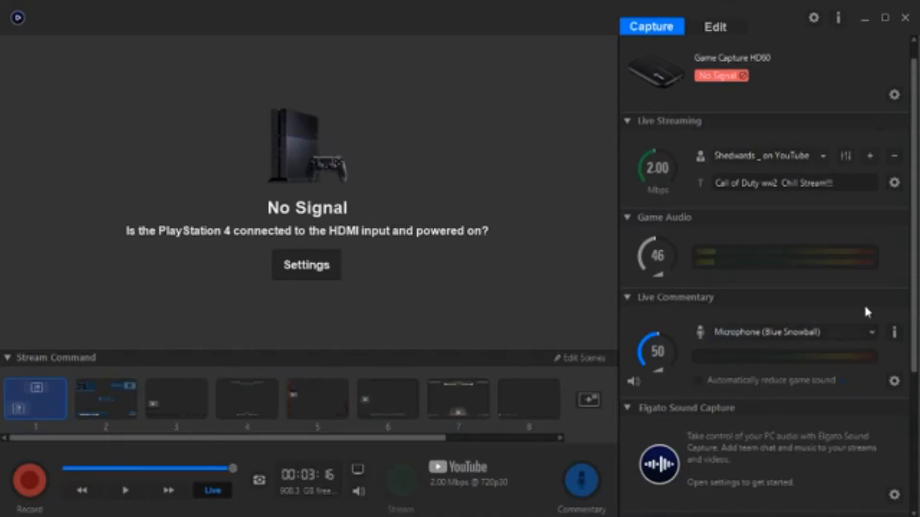
{"action": "mouse_move", "coordinate": [780, 342]}
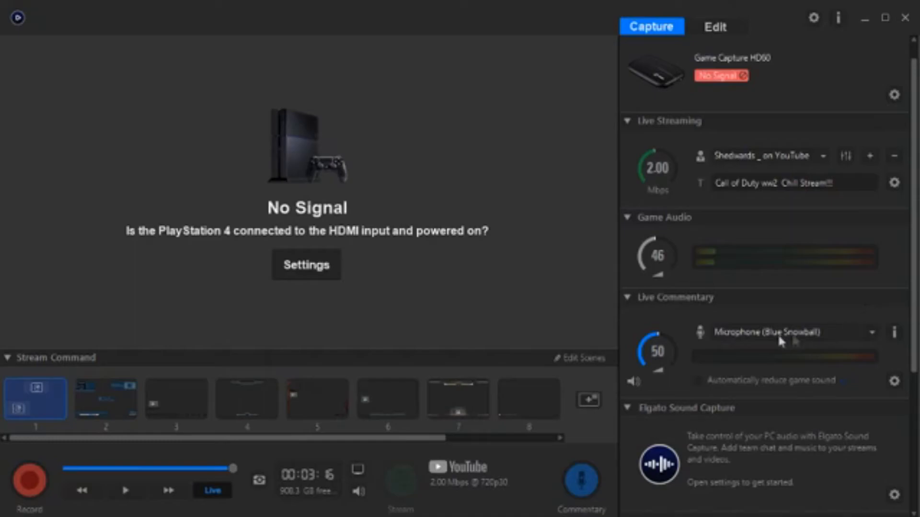
{"action": "mouse_move", "coordinate": [442, 486]}
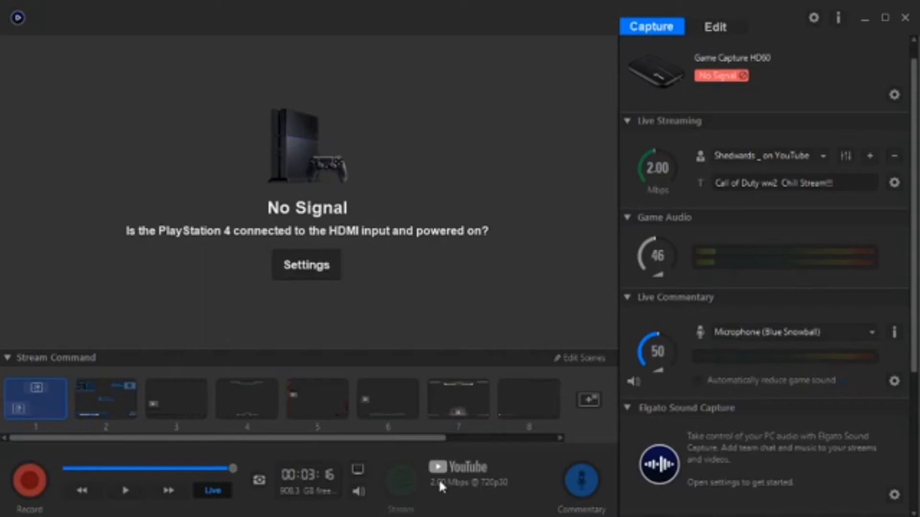
{"action": "mouse_move", "coordinate": [402, 484]}
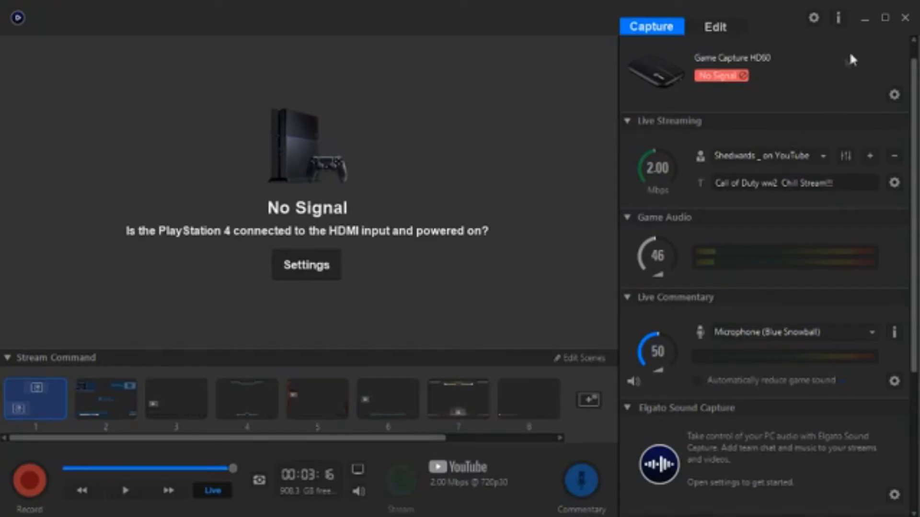
{"action": "mouse_move", "coordinate": [877, 84]}
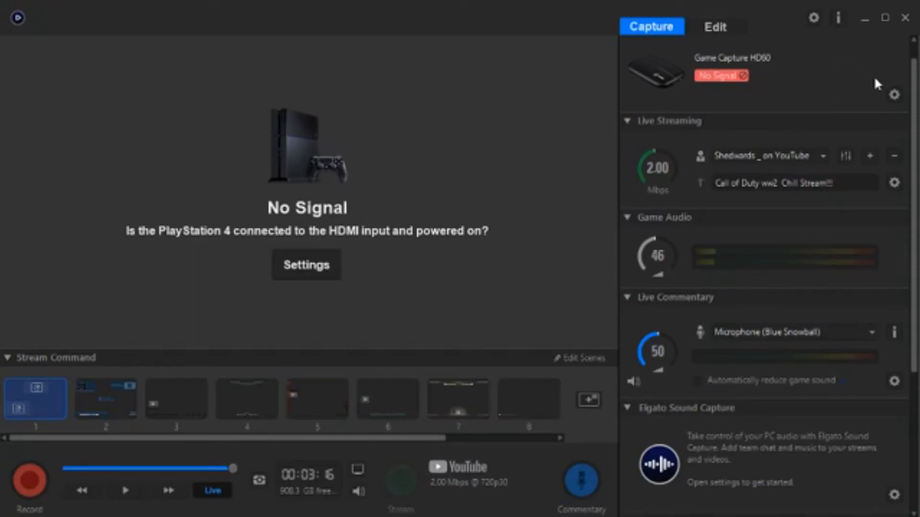